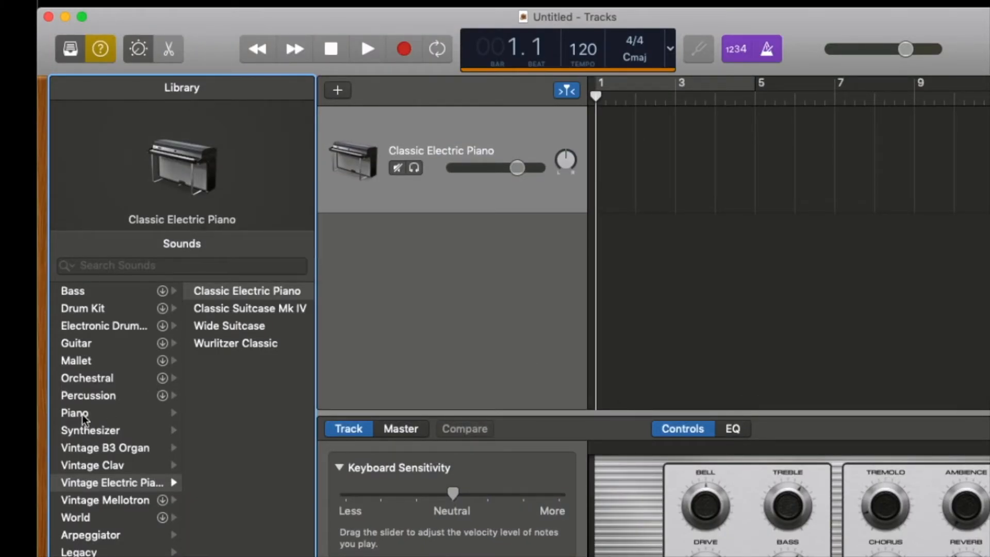
mouse_move(74, 413)
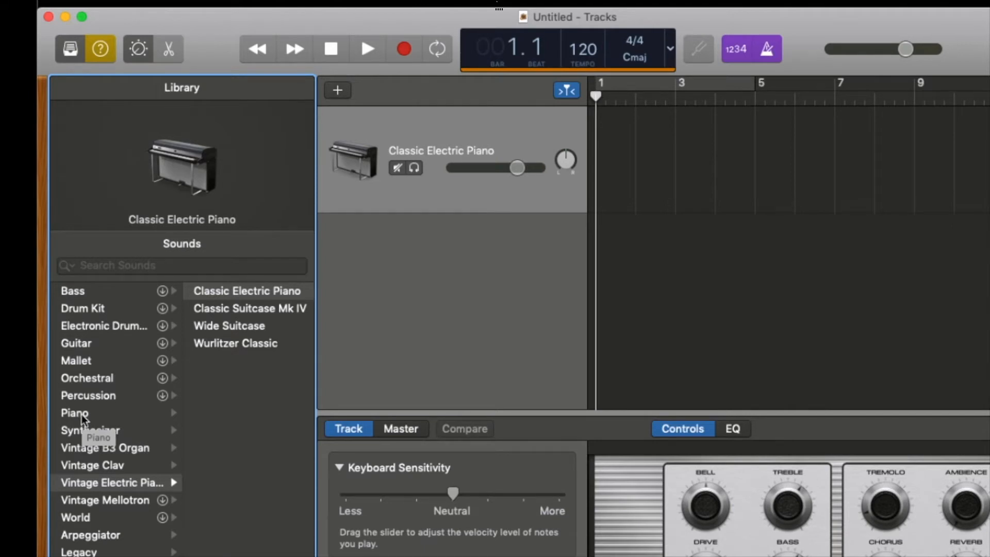
- Load the Steinway Grand Piano patch from the Library's Piano category onto the track
click(74, 412)
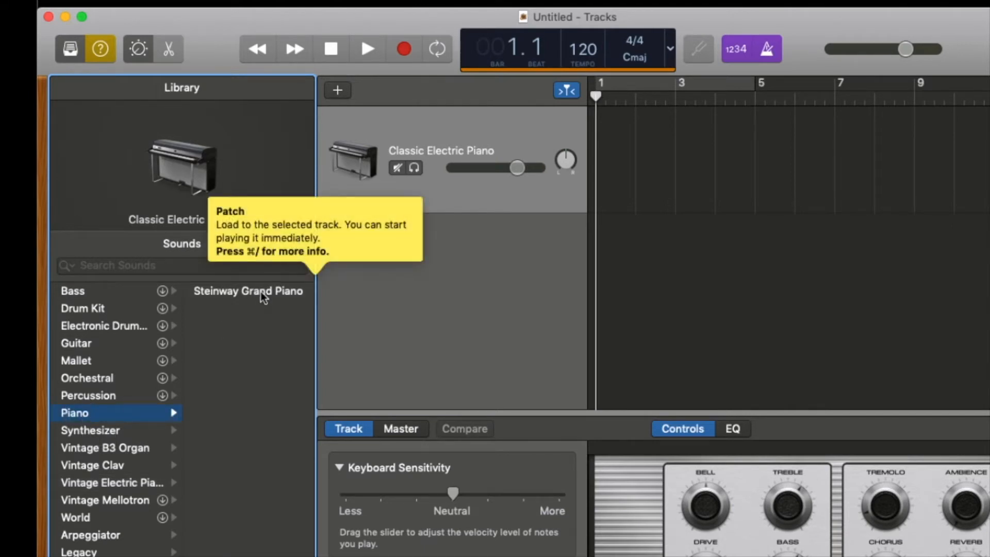
click(247, 290)
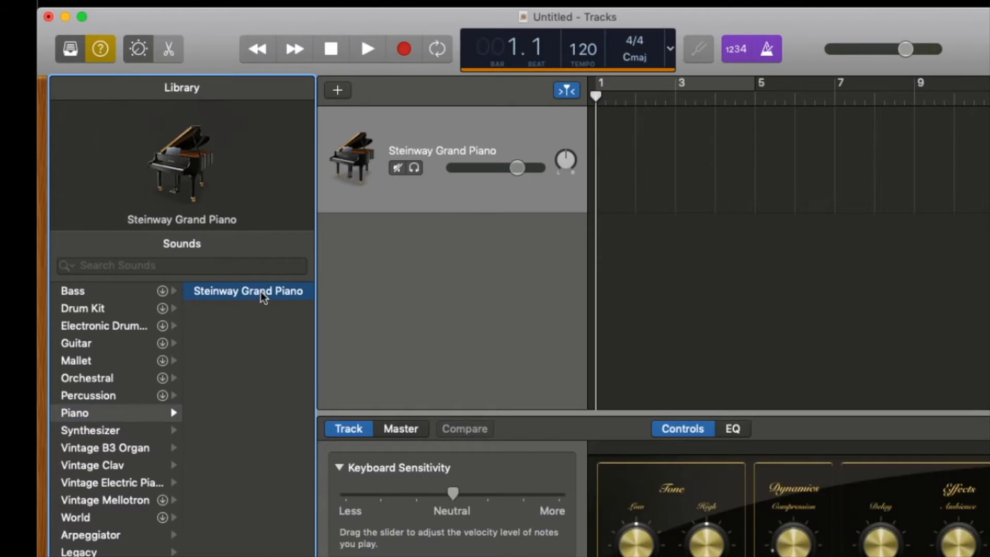